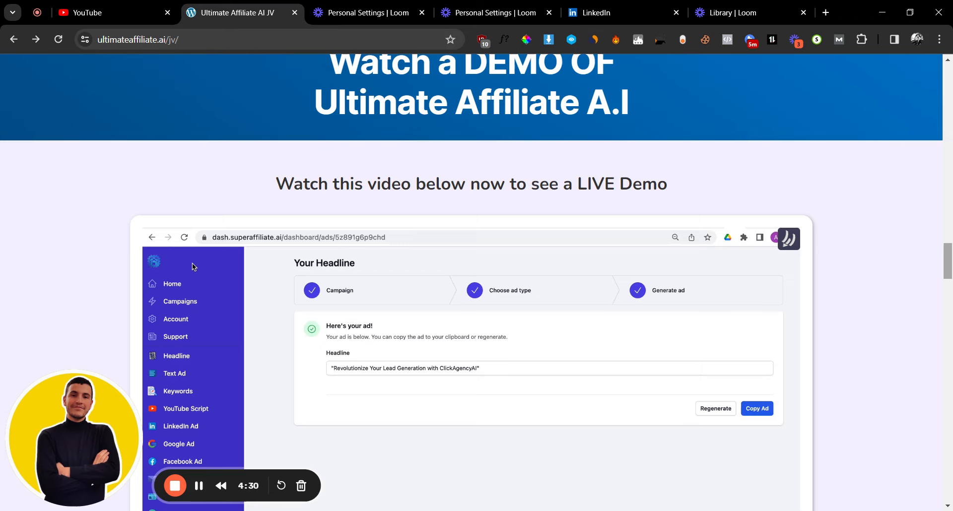
# Scroll down through the Ultimate Affiliate AI sales page.
pyautogui.scroll(-3)
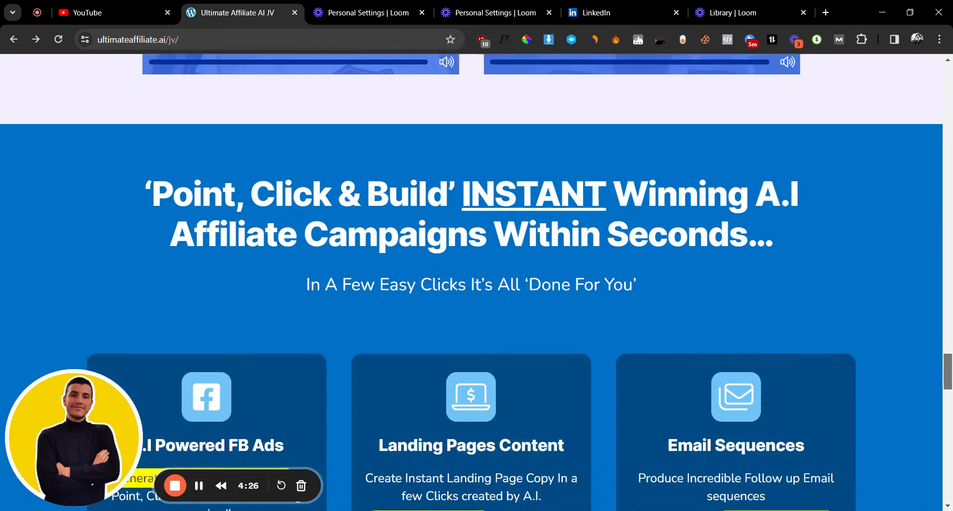
pyautogui.scroll(-3)
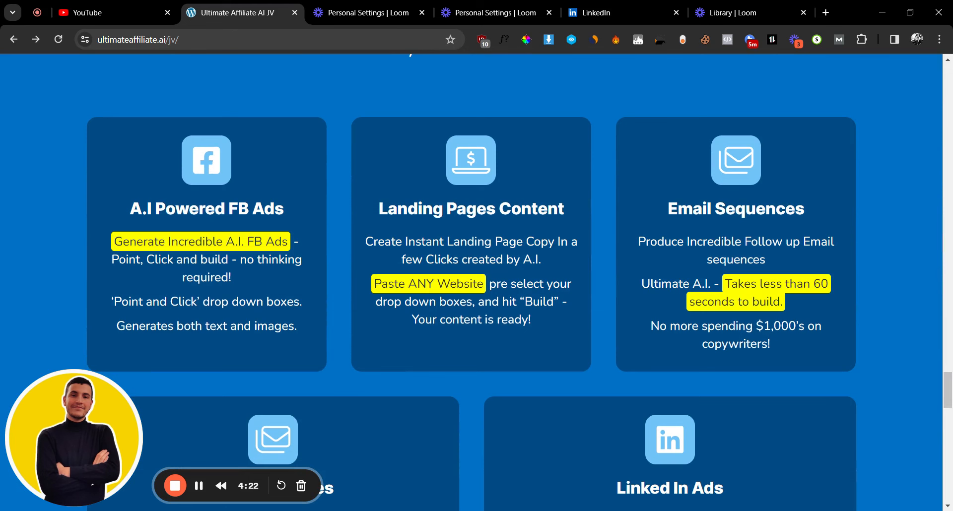
pyautogui.scroll(-3)
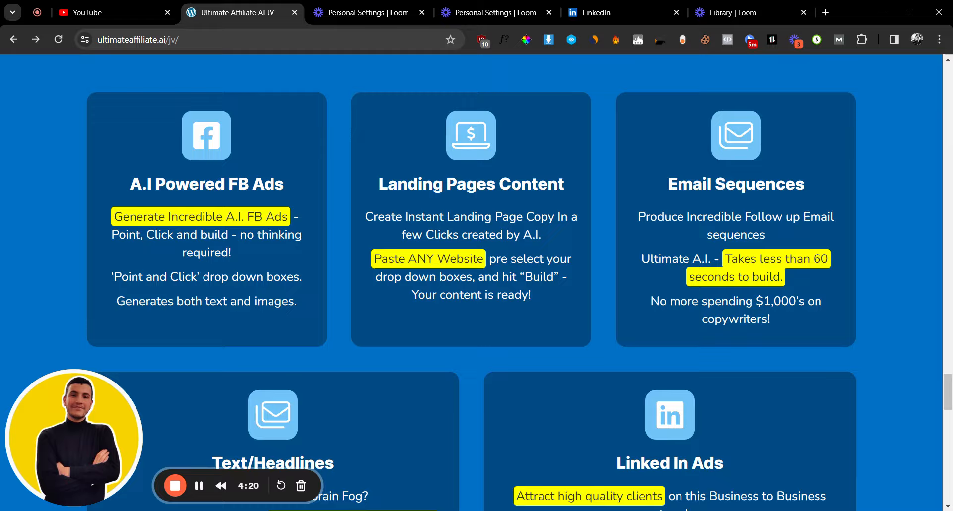
pyautogui.scroll(-3)
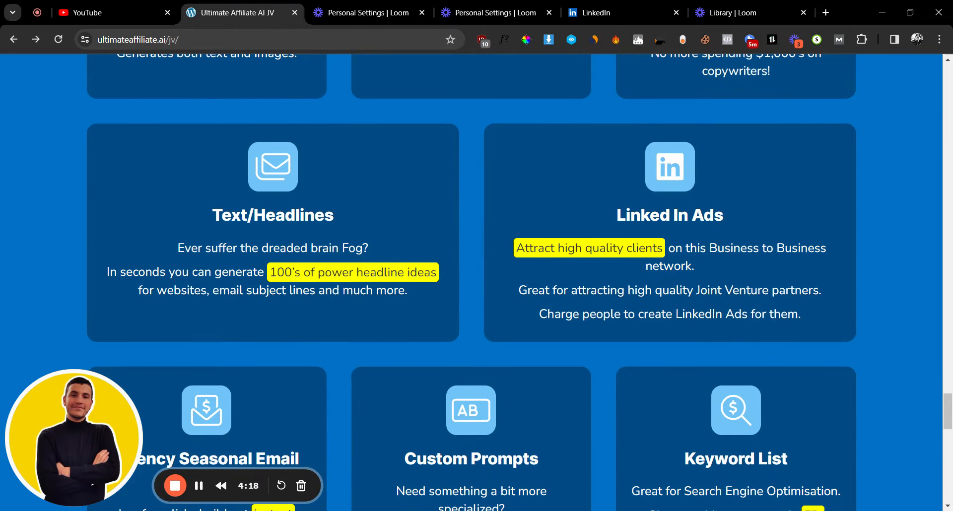
pyautogui.scroll(-3)
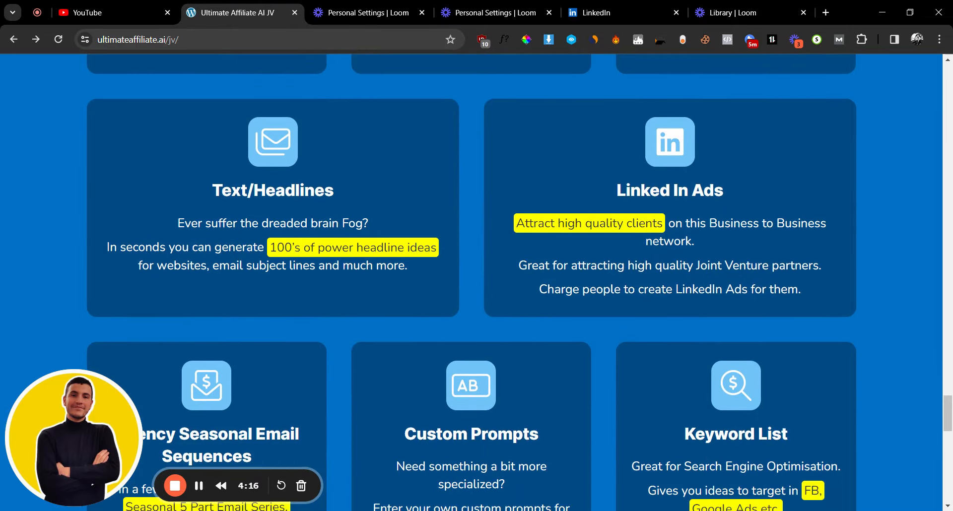
pyautogui.scroll(-3)
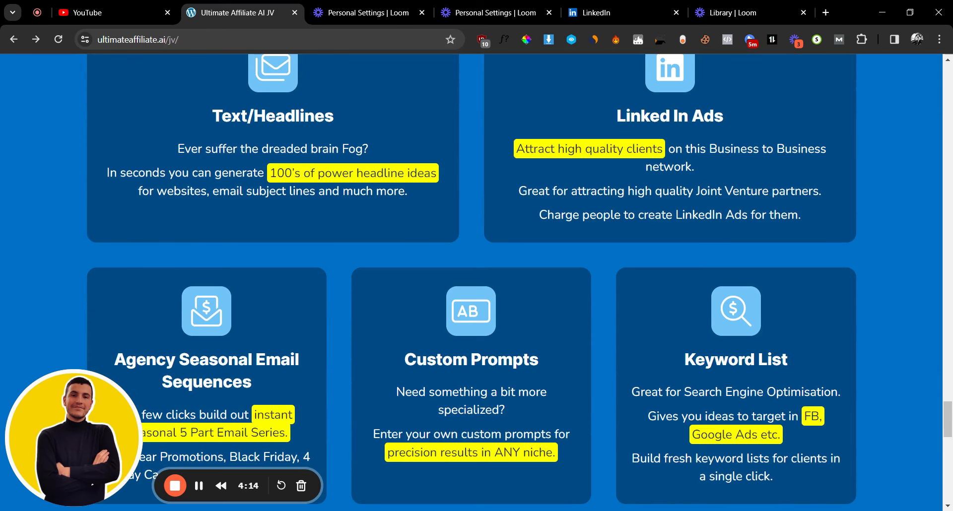
pyautogui.scroll(3)
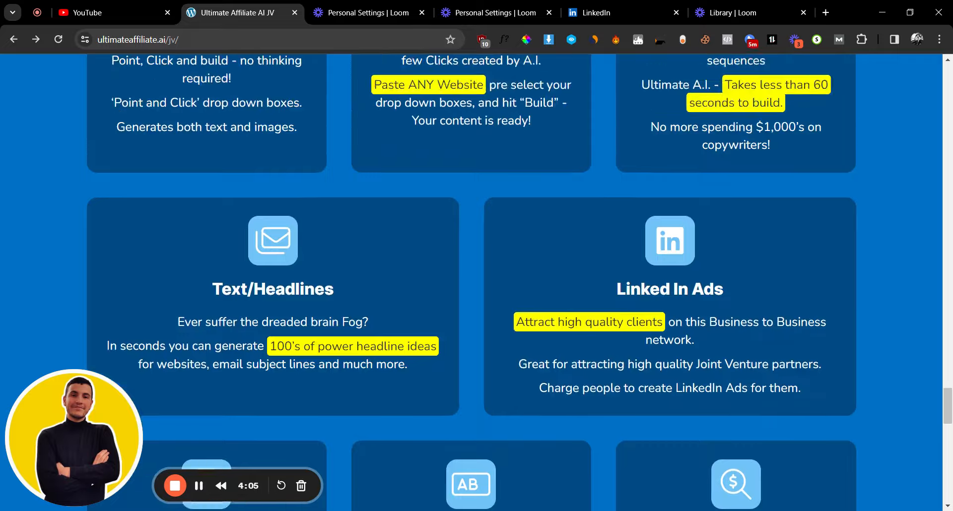
pyautogui.scroll(-3)
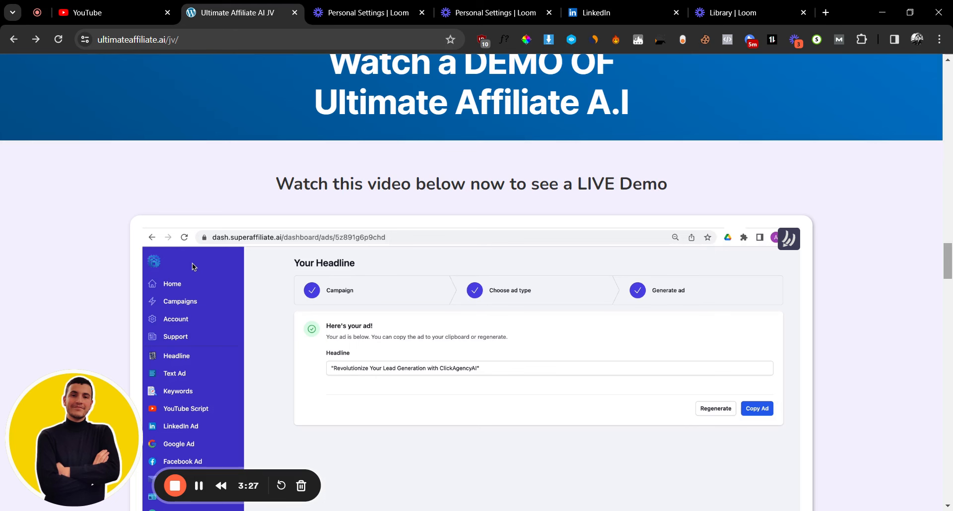
pyautogui.scroll(-3)
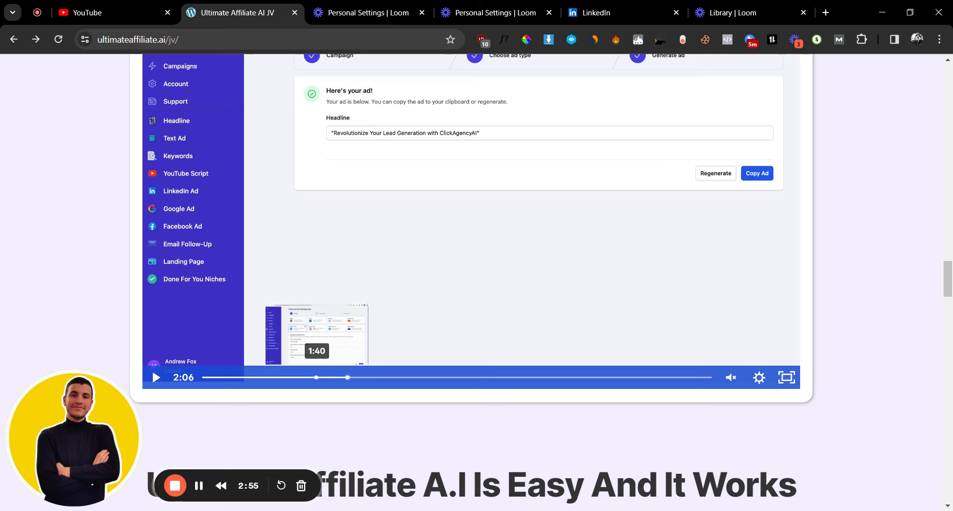
pyautogui.moveTo(384, 332)
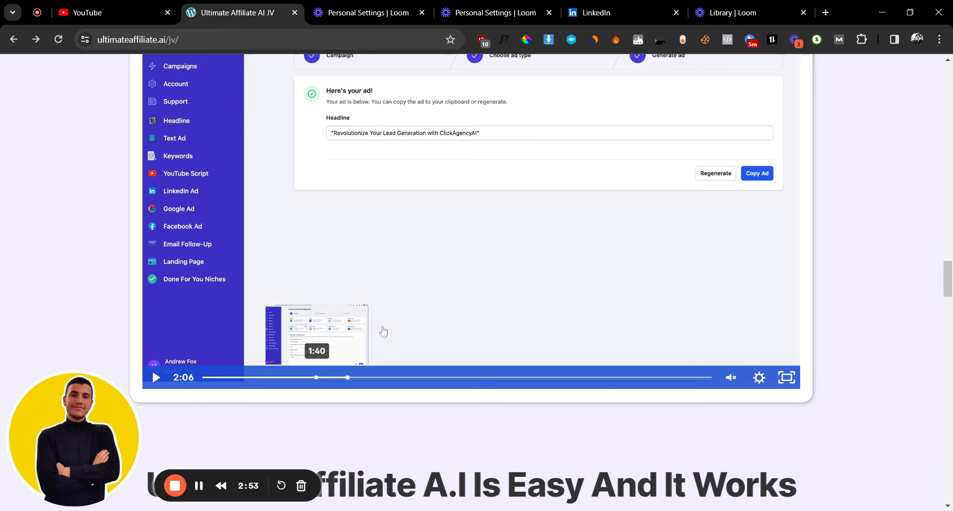
pyautogui.scroll(-3)
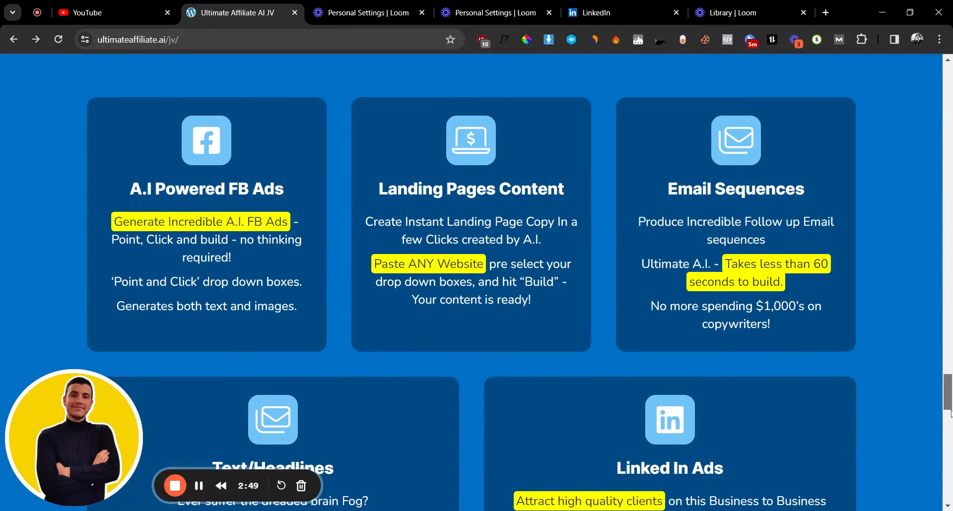
pyautogui.scroll(-3)
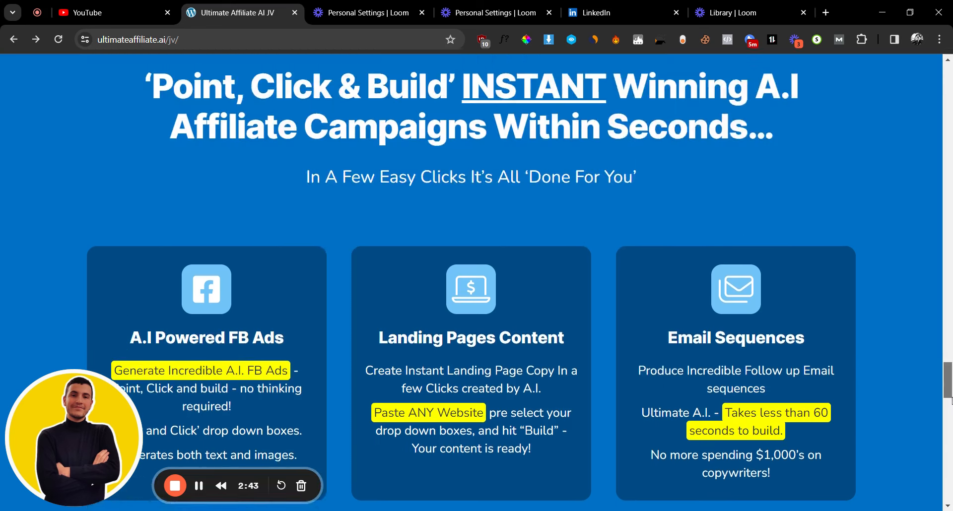
pyautogui.scroll(-3)
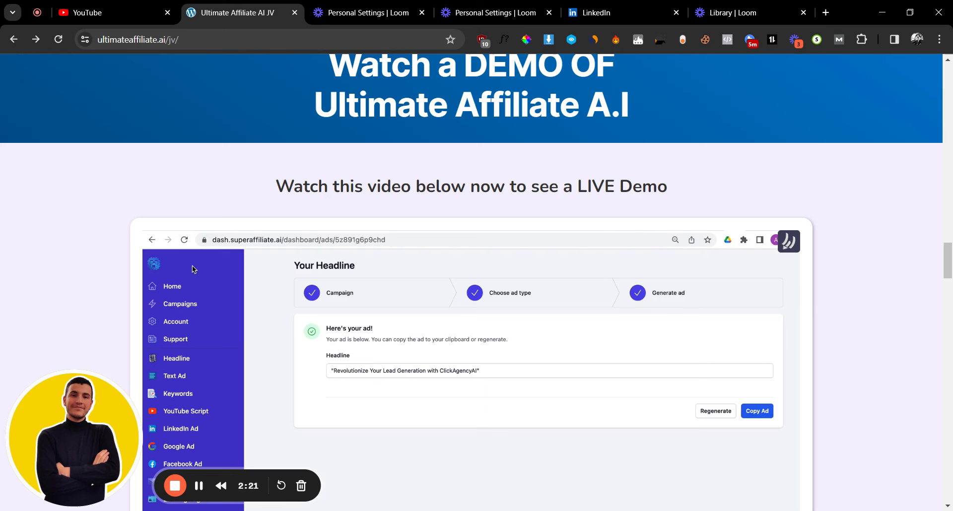
# Skim the LinkedIn draft to its pricing links and conclusion, then return to the sales page.
pyautogui.click(598, 12)
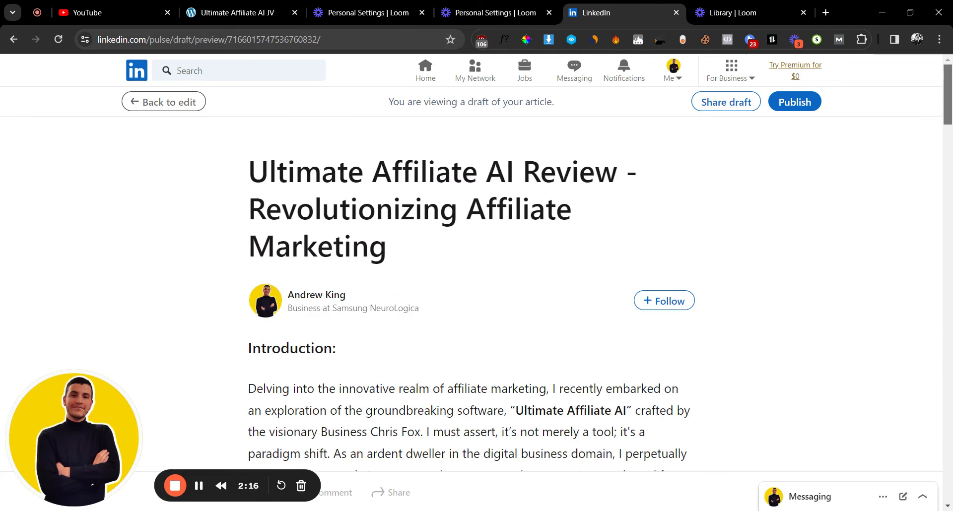
pyautogui.scroll(-3)
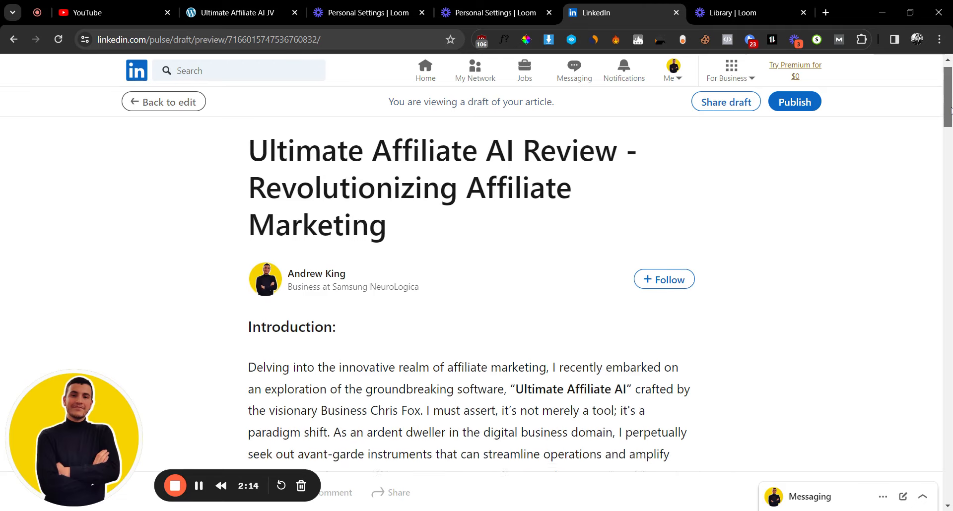
pyautogui.scroll(-3)
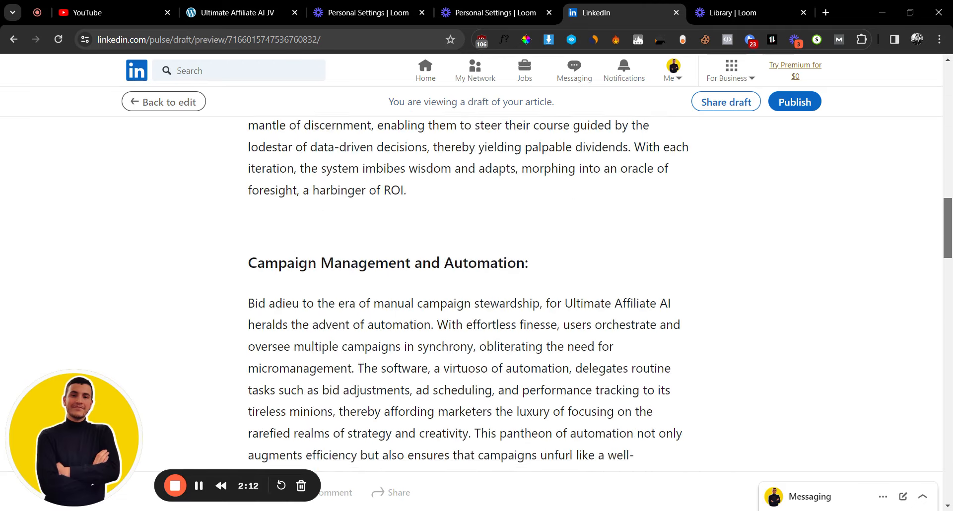
pyautogui.scroll(-3)
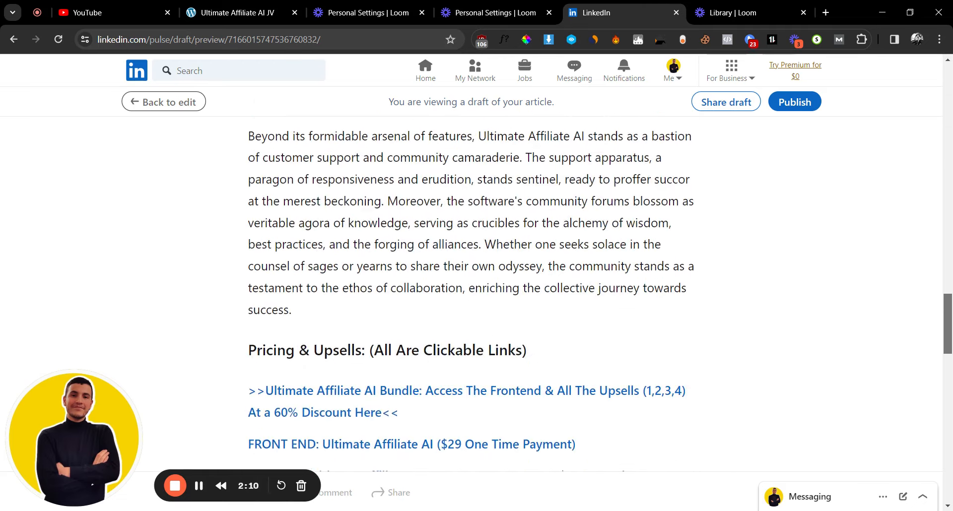
pyautogui.scroll(-3)
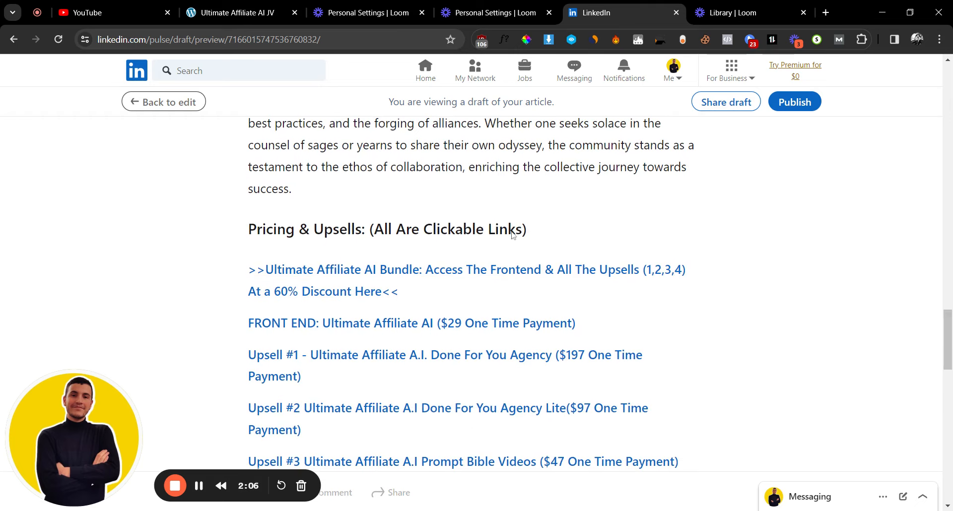
pyautogui.scroll(-3)
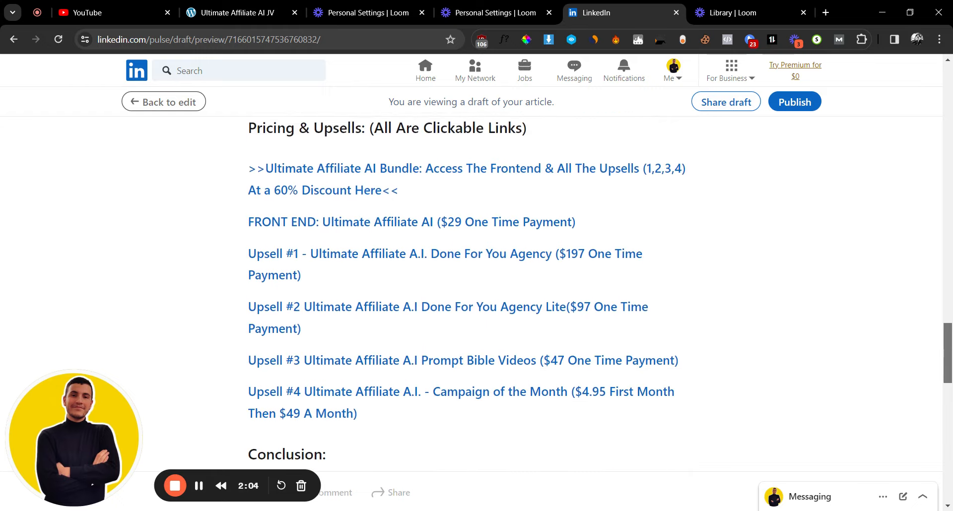
pyautogui.scroll(-3)
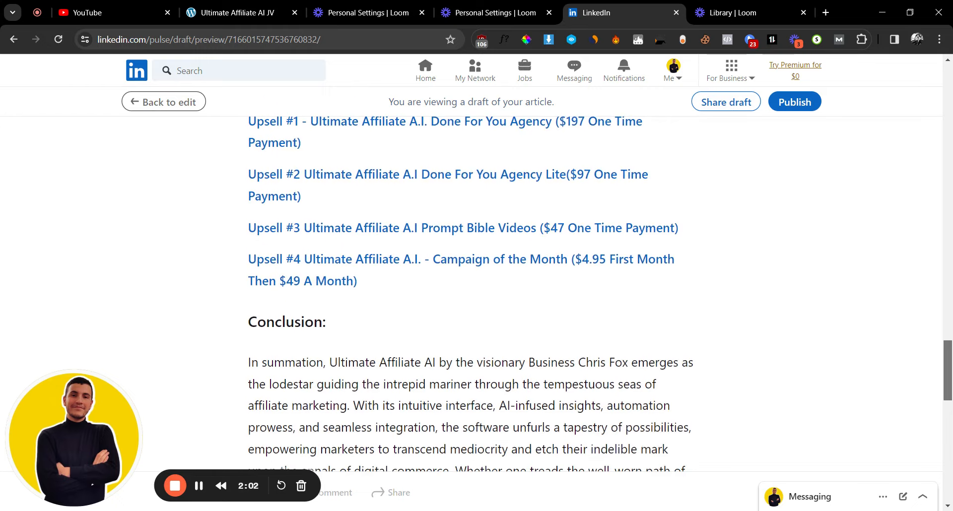
pyautogui.scroll(-3)
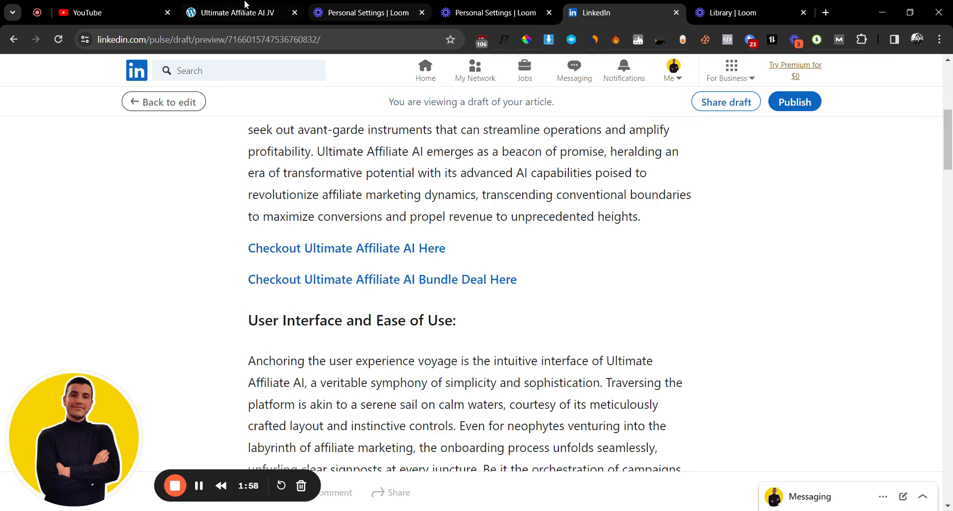
pyautogui.click(237, 11)
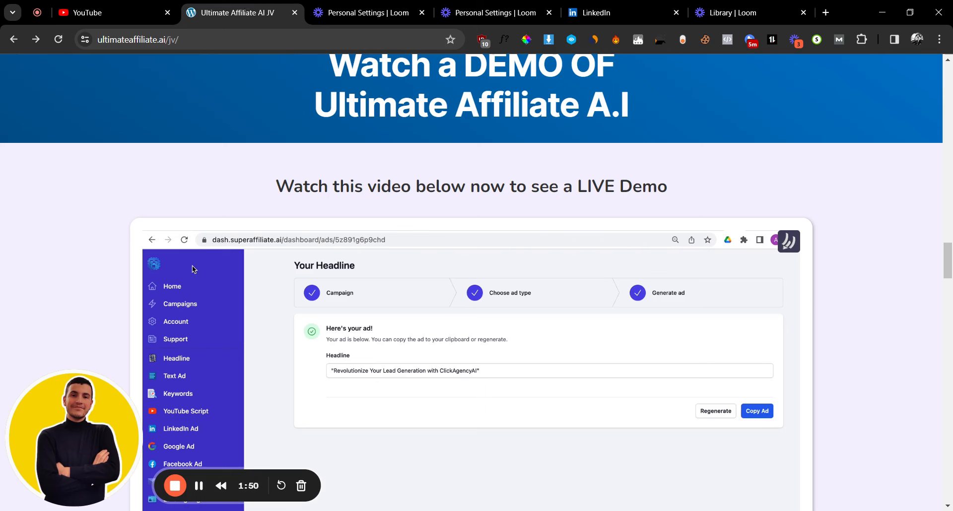
# Return to the LinkedIn draft and open the Ultimate Affiliate AI Bundle link under Pricing & Upsells.
pyautogui.click(617, 12)
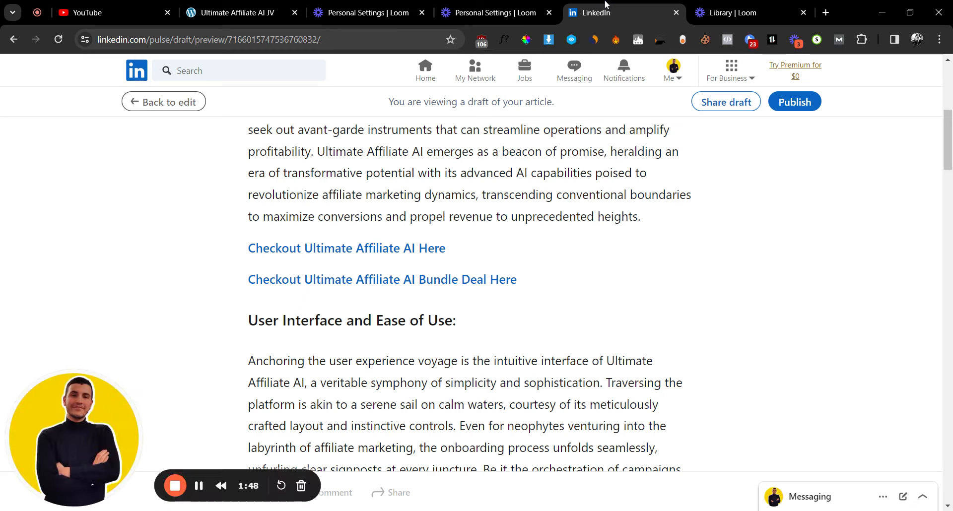
pyautogui.scroll(-3)
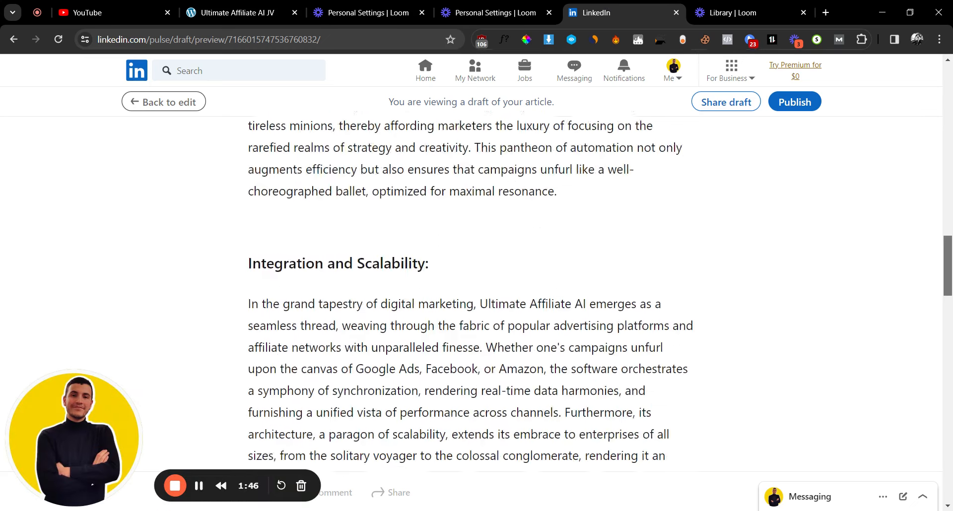
pyautogui.scroll(-3)
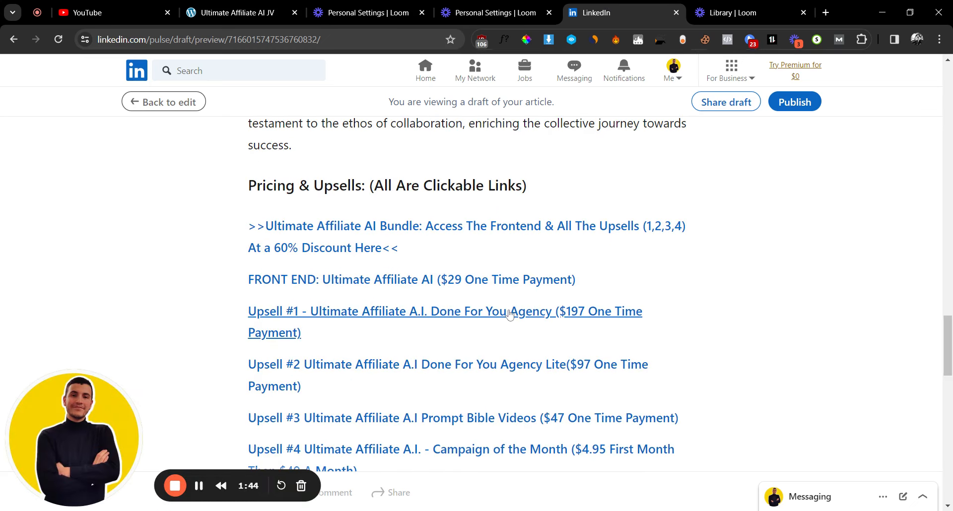
pyautogui.moveTo(406, 279)
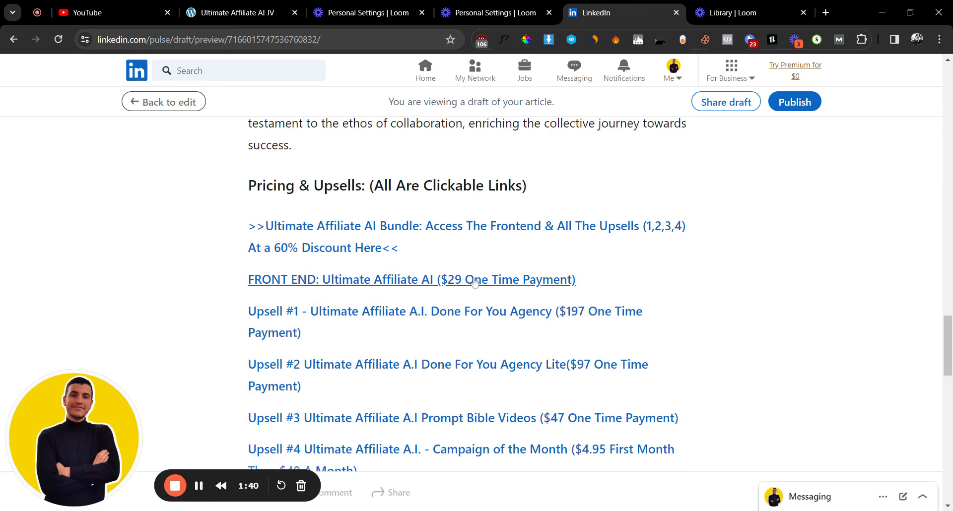
pyautogui.moveTo(392, 233)
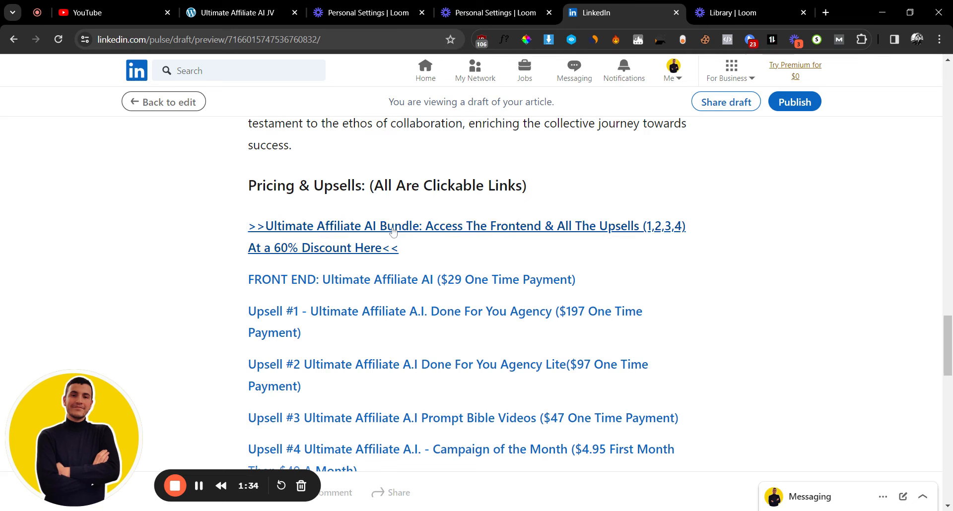
pyautogui.click(389, 226)
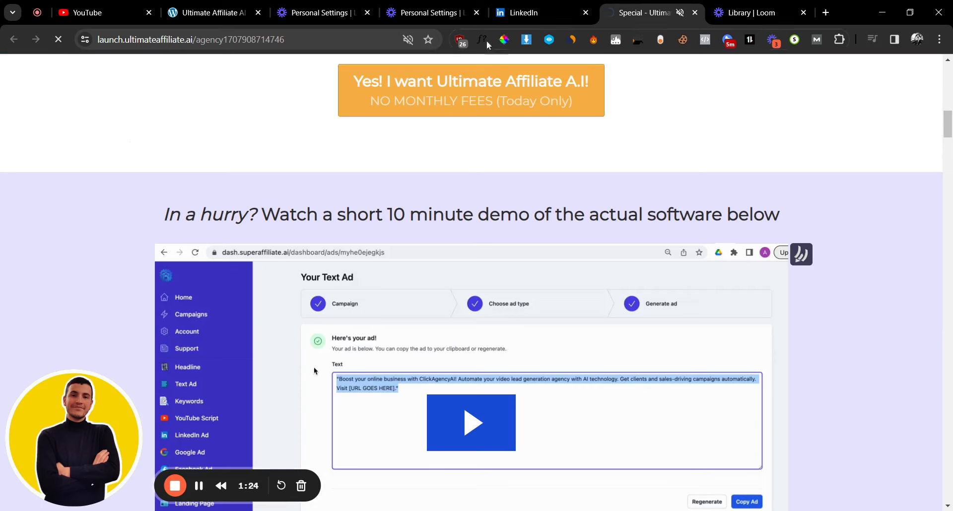
# Open the $295 Webinar Bundle JVZoo checkout, then switch back to the LinkedIn draft.
pyautogui.click(471, 90)
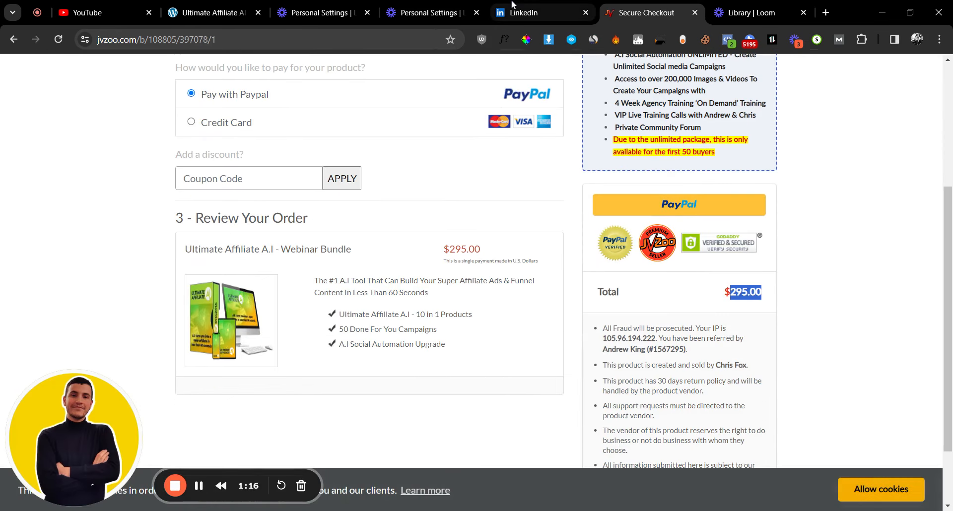
pyautogui.click(540, 12)
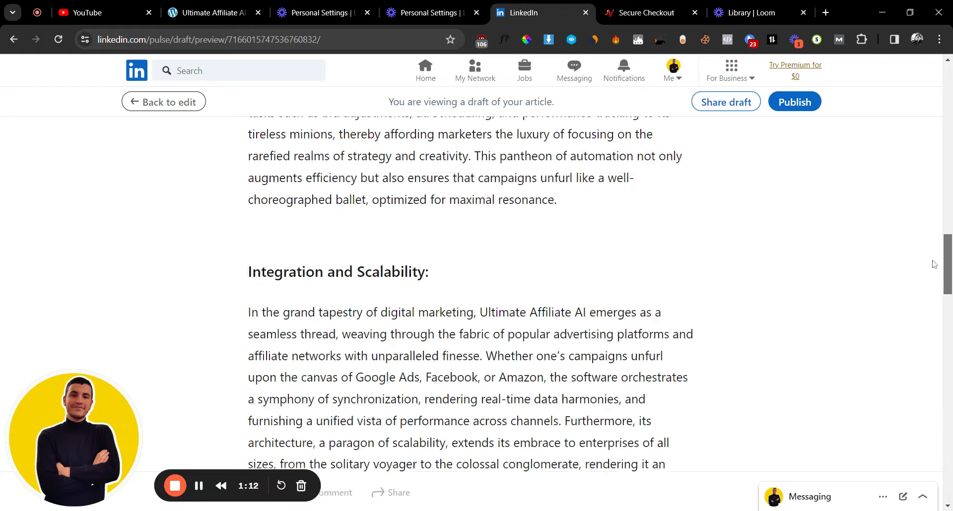
pyautogui.scroll(-3)
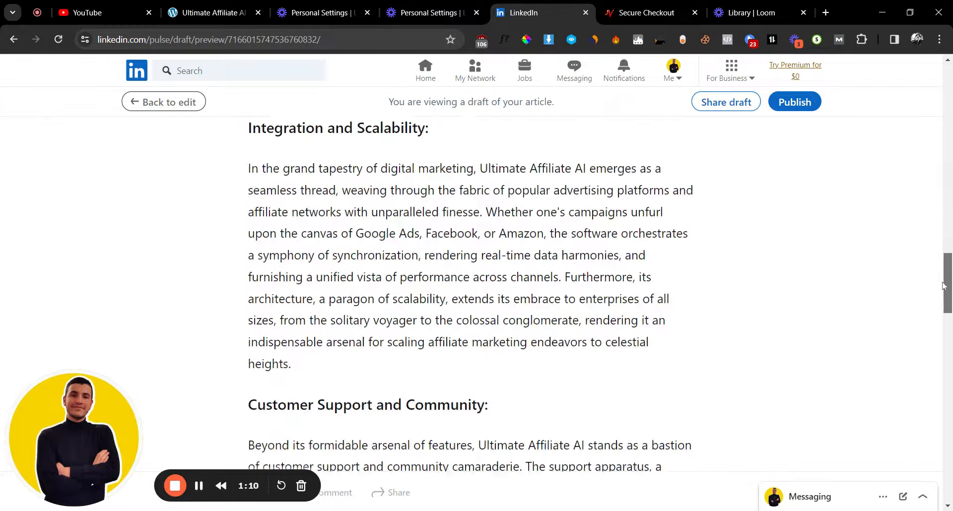
pyautogui.scroll(-3)
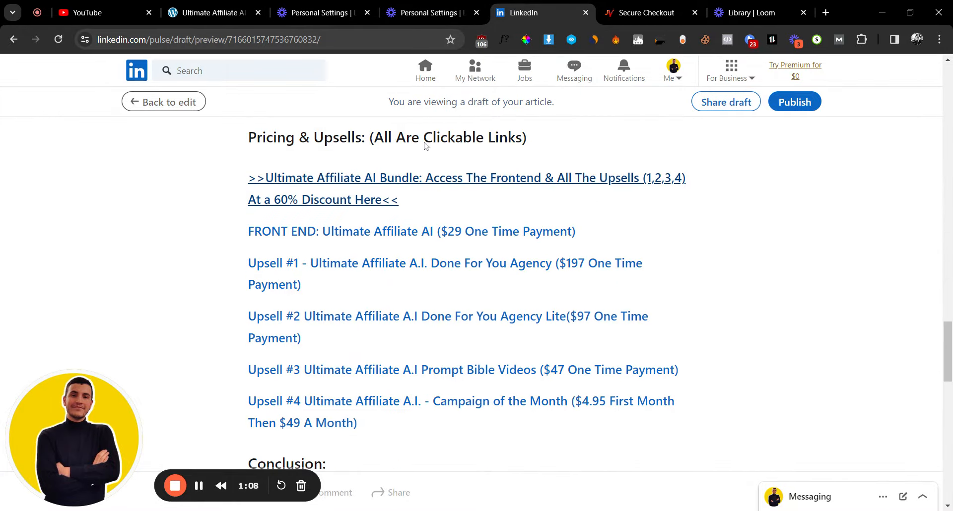
pyautogui.click(213, 12)
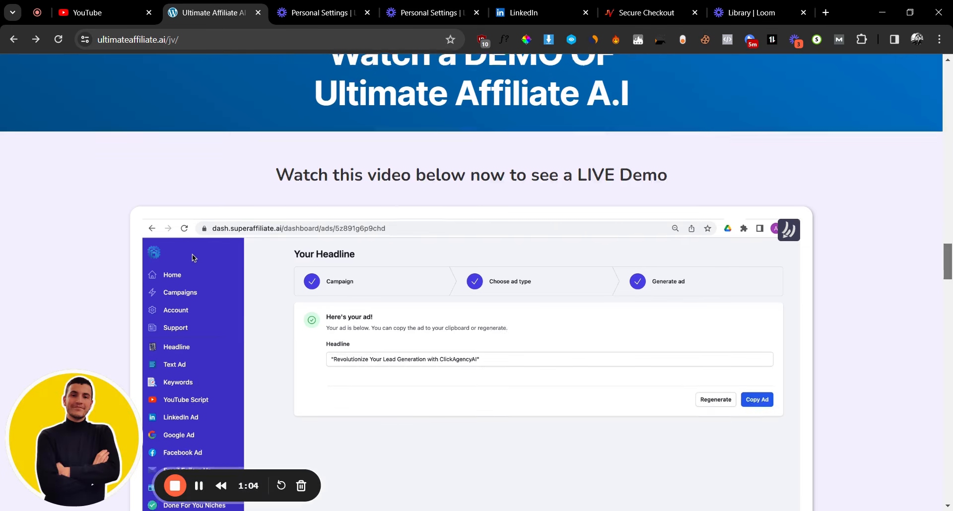
pyautogui.scroll(-3)
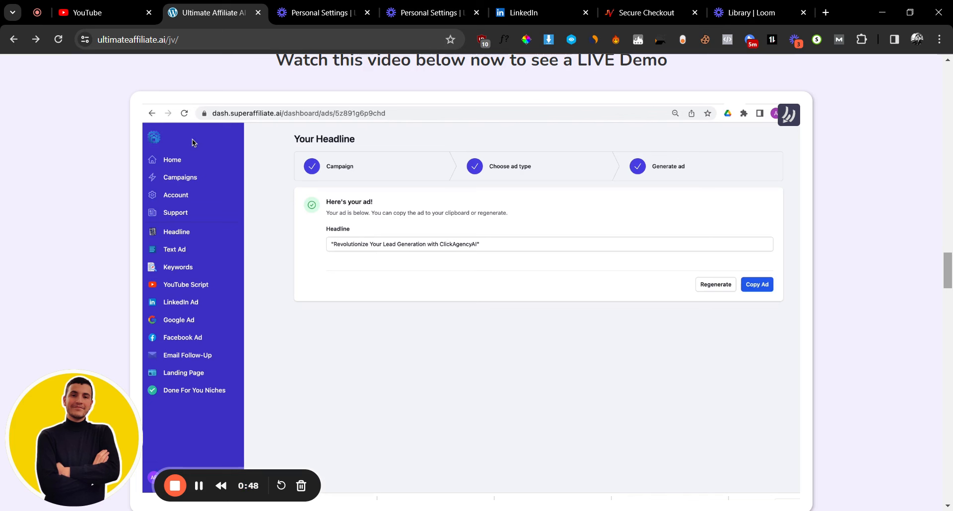
pyautogui.click(540, 12)
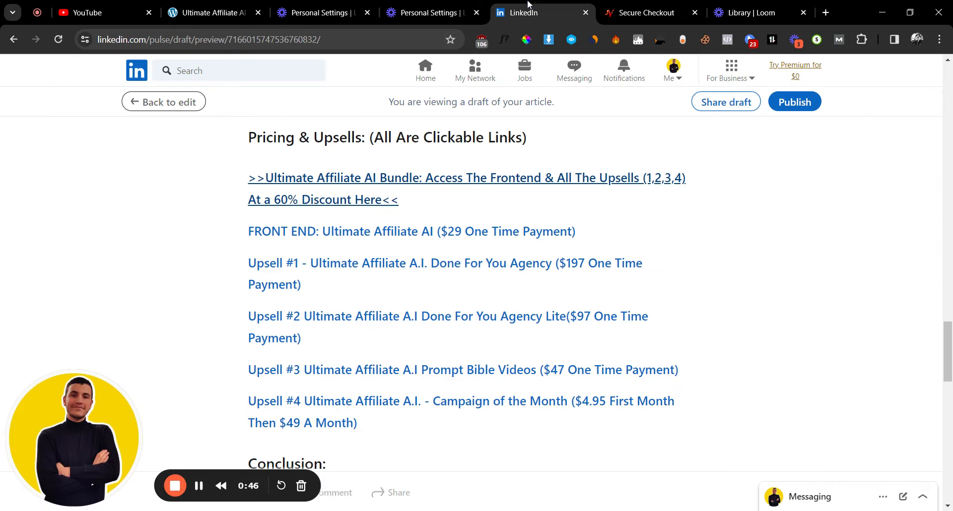